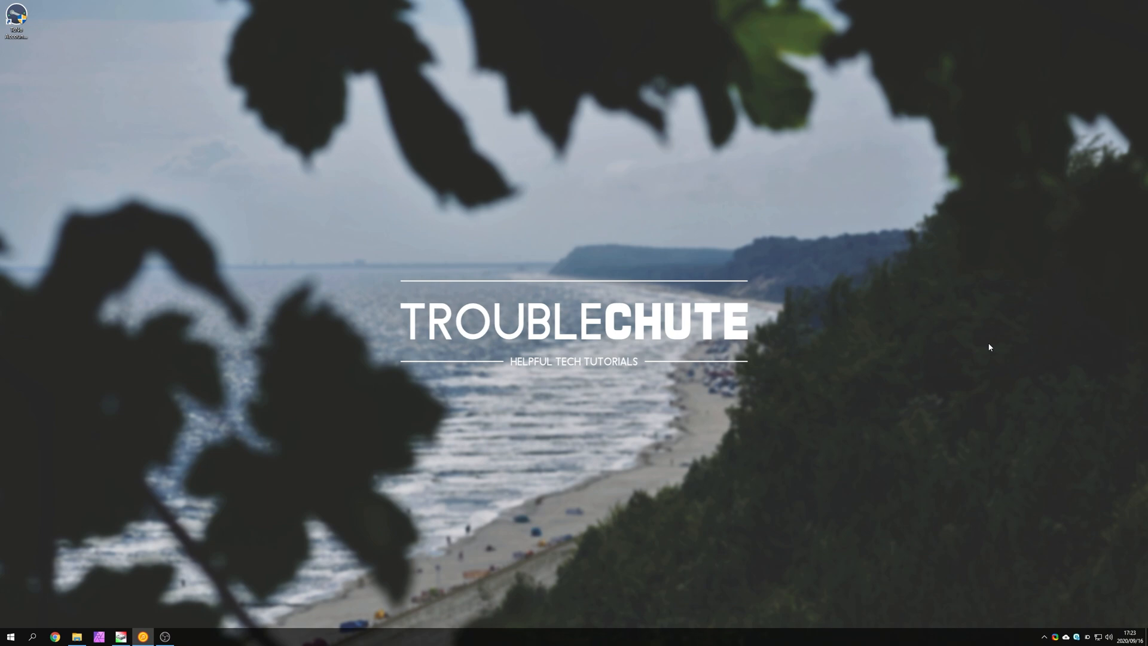
Search the Start menu for 'update' to surface the Check for updates result.
text(update)
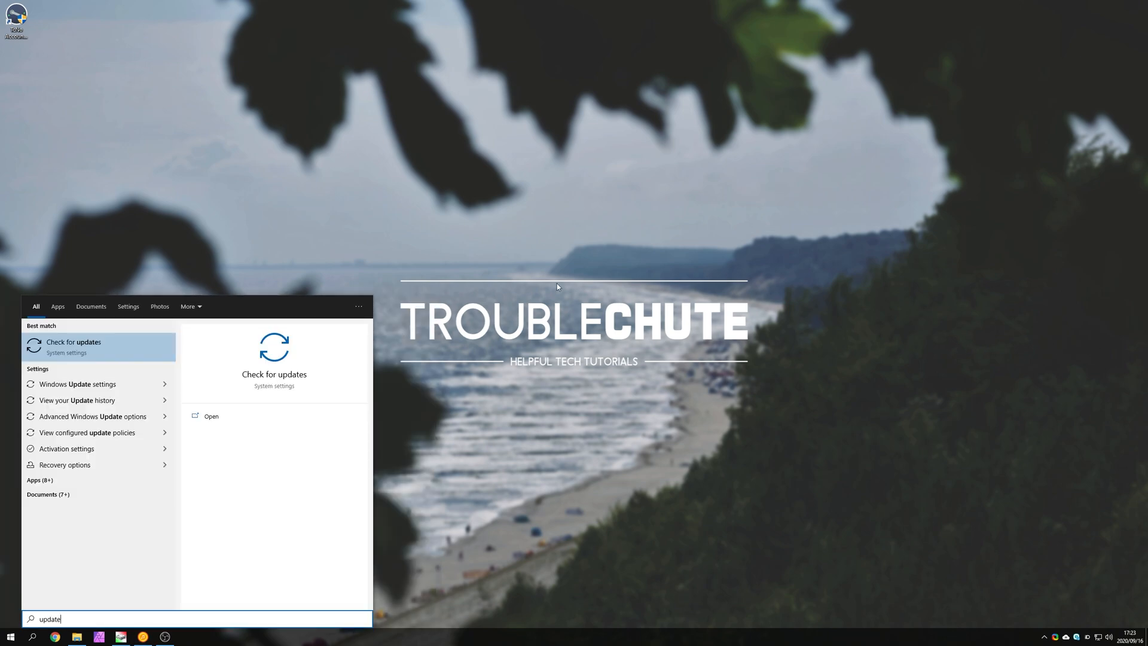
mouse_move(87, 384)
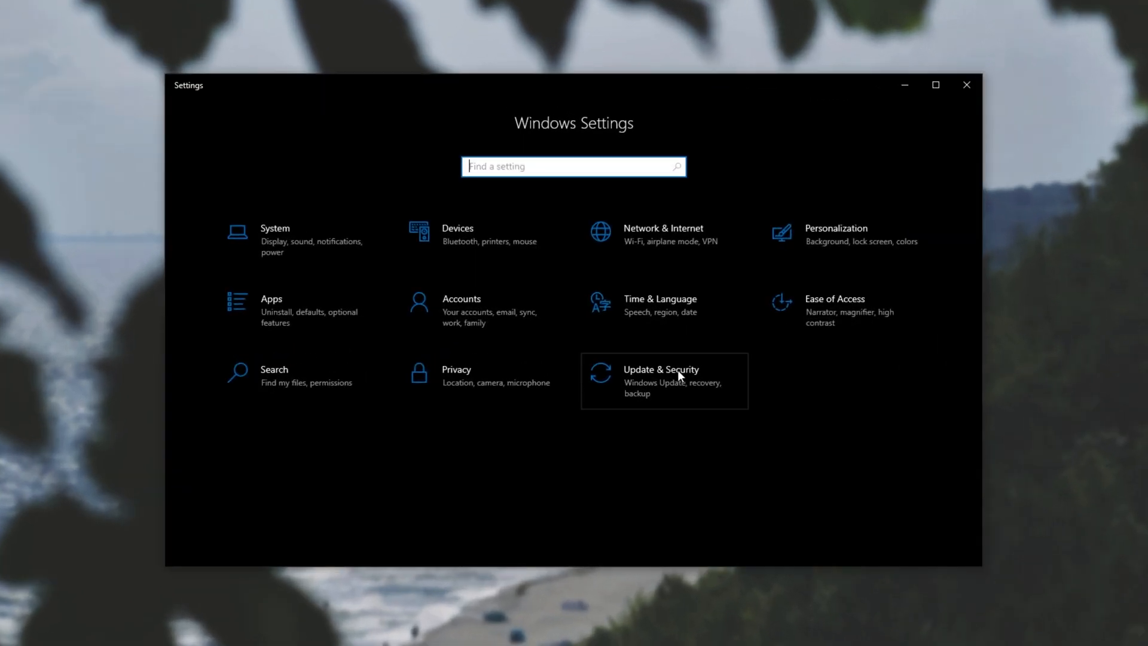
Go to Update & Security, showing Windows Update reporting 'You're up to date'.
click(659, 374)
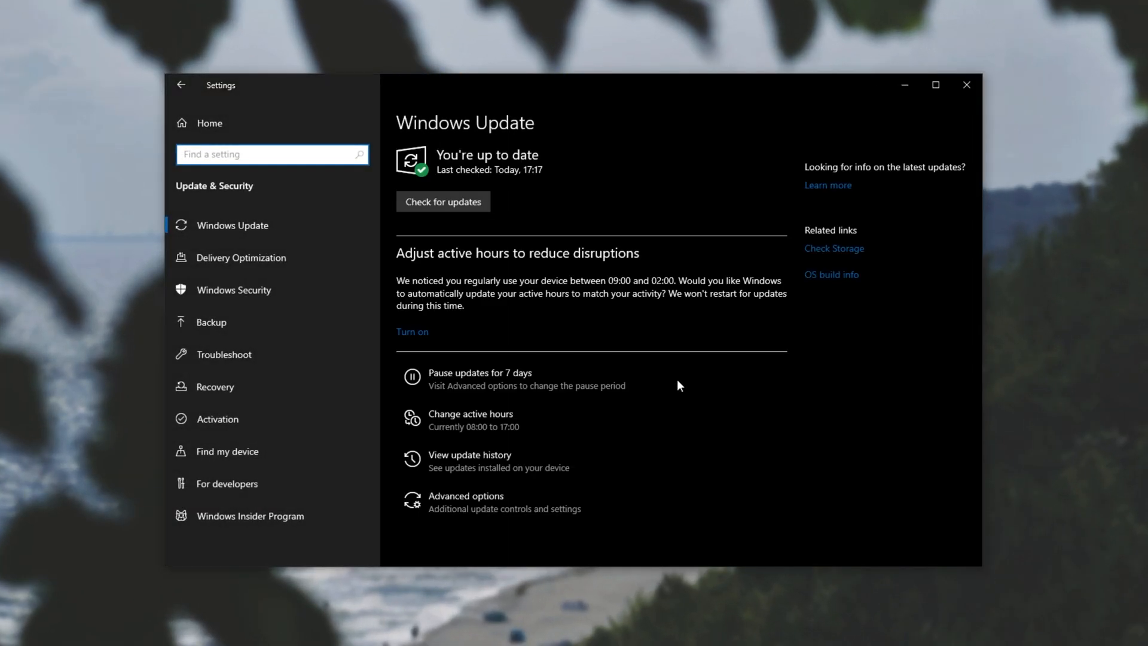
mouse_move(556, 159)
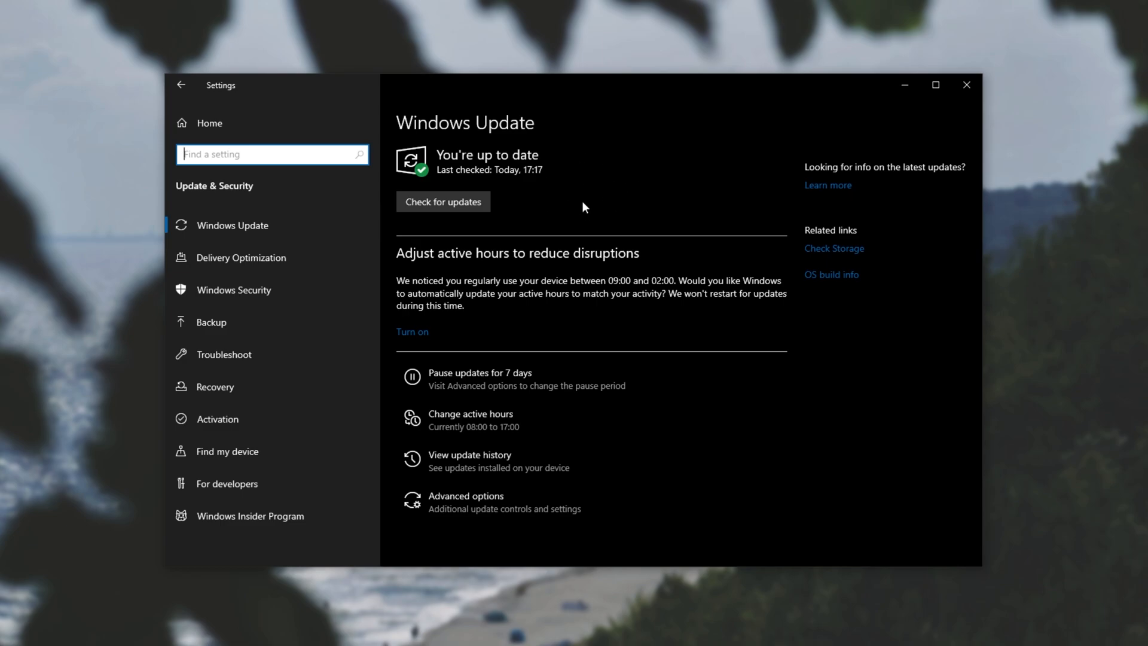
mouse_move(623, 169)
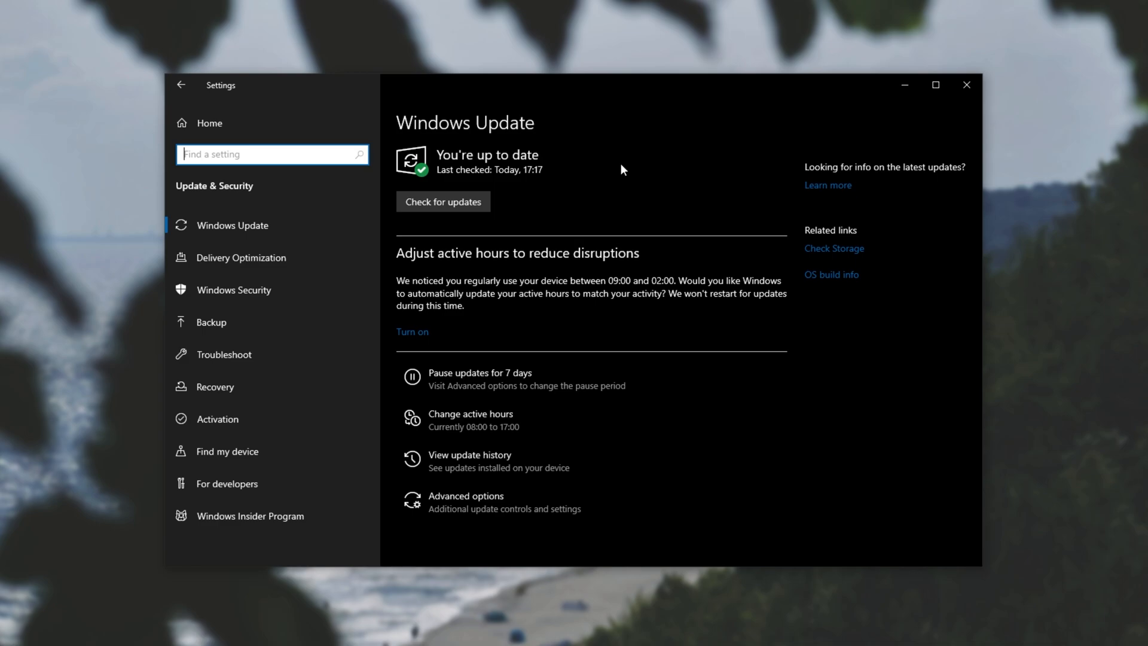
mouse_move(598, 184)
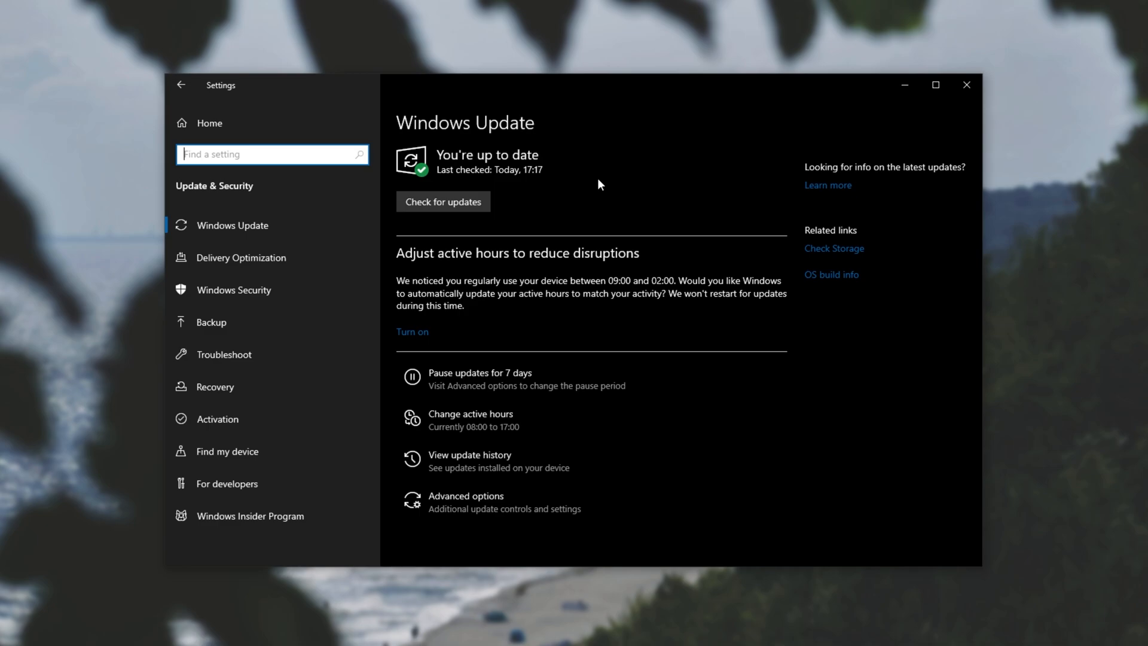
In Advanced options, pause updates until Wednesday, 21 October 2020.
click(465, 495)
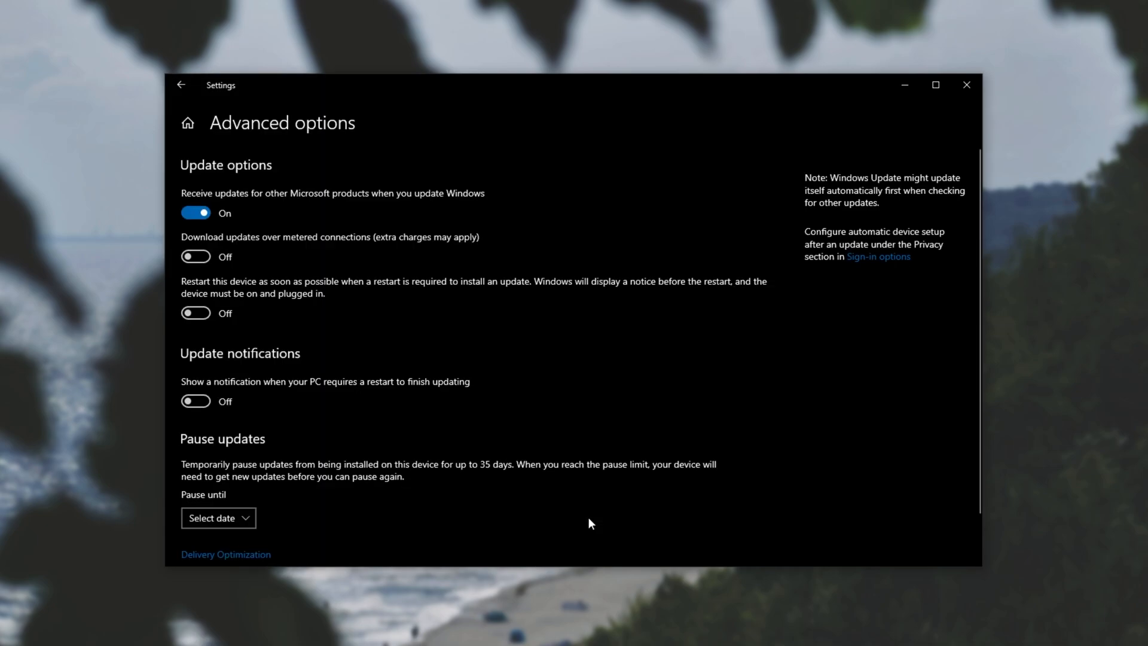
scroll(down, 3)
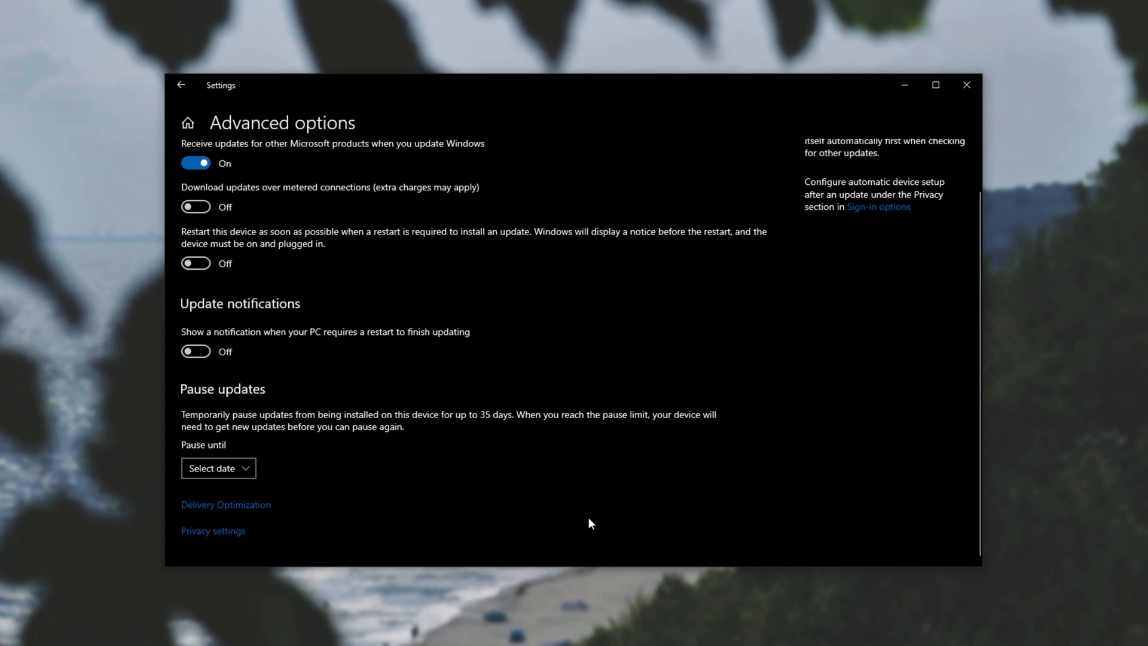
mouse_move(236, 401)
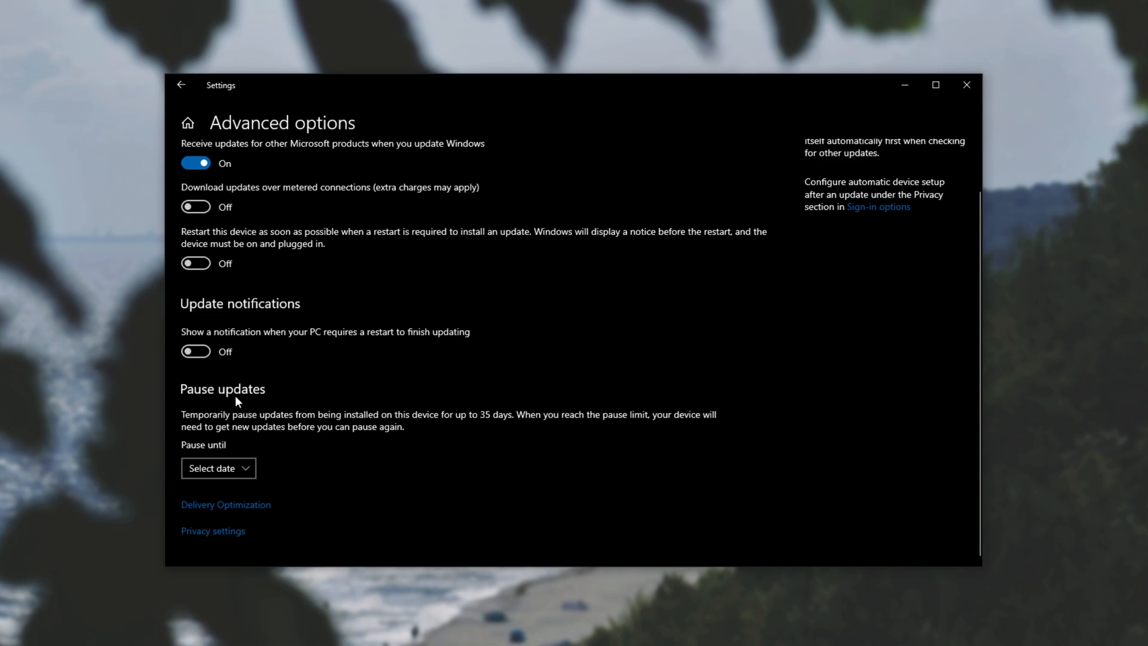
mouse_move(333, 426)
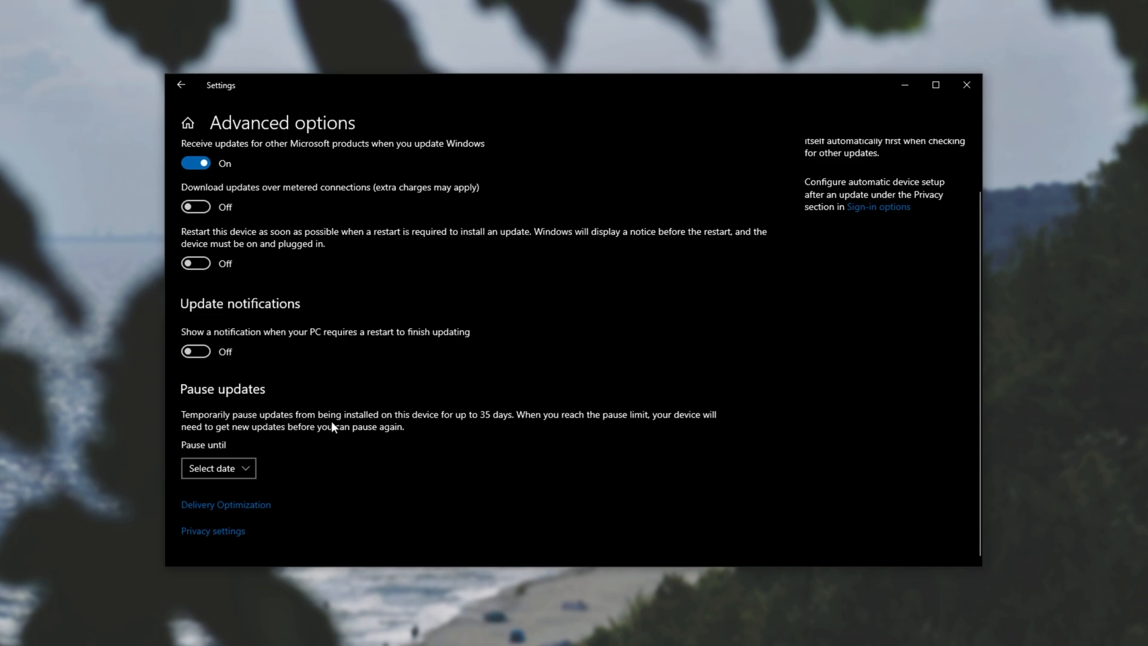
mouse_move(504, 431)
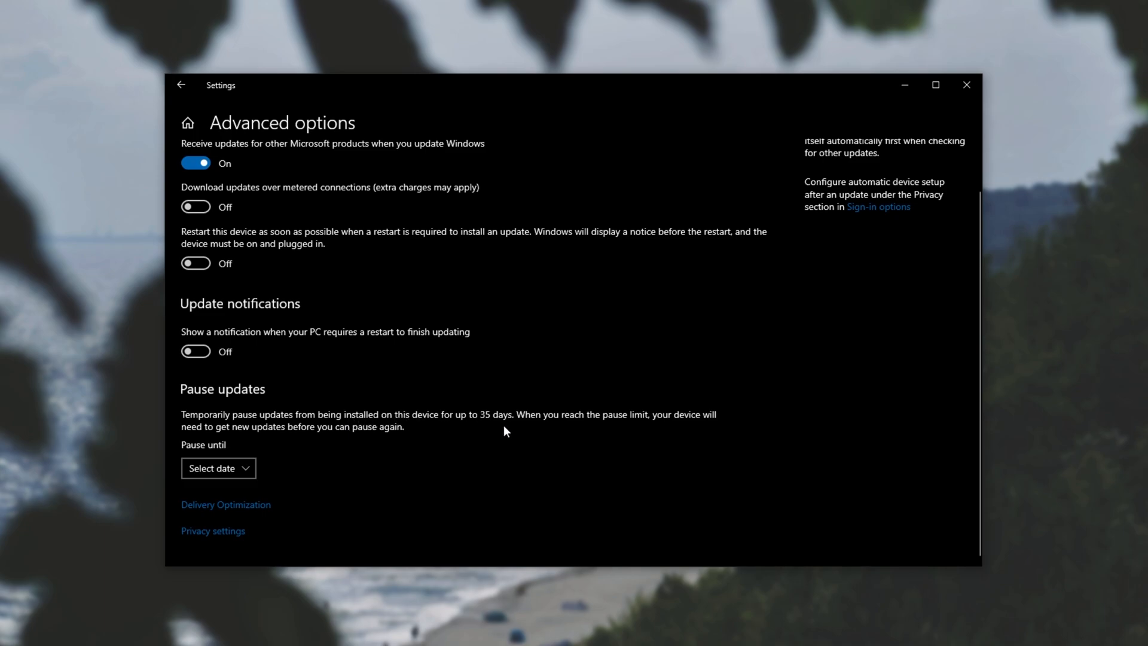
mouse_move(634, 429)
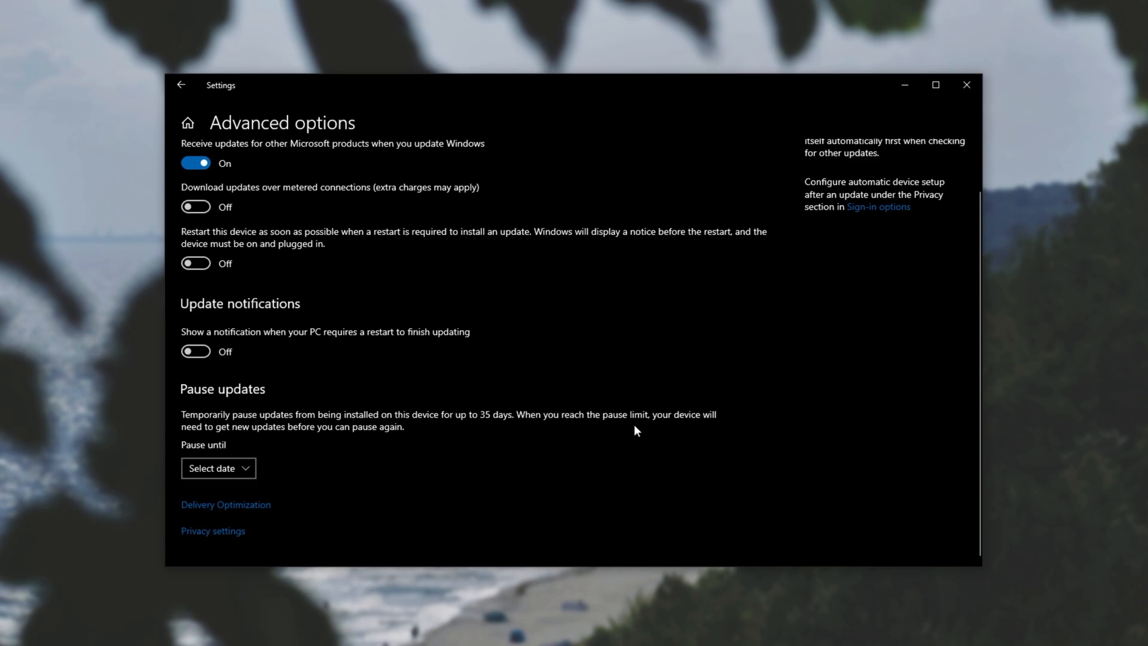
mouse_move(342, 441)
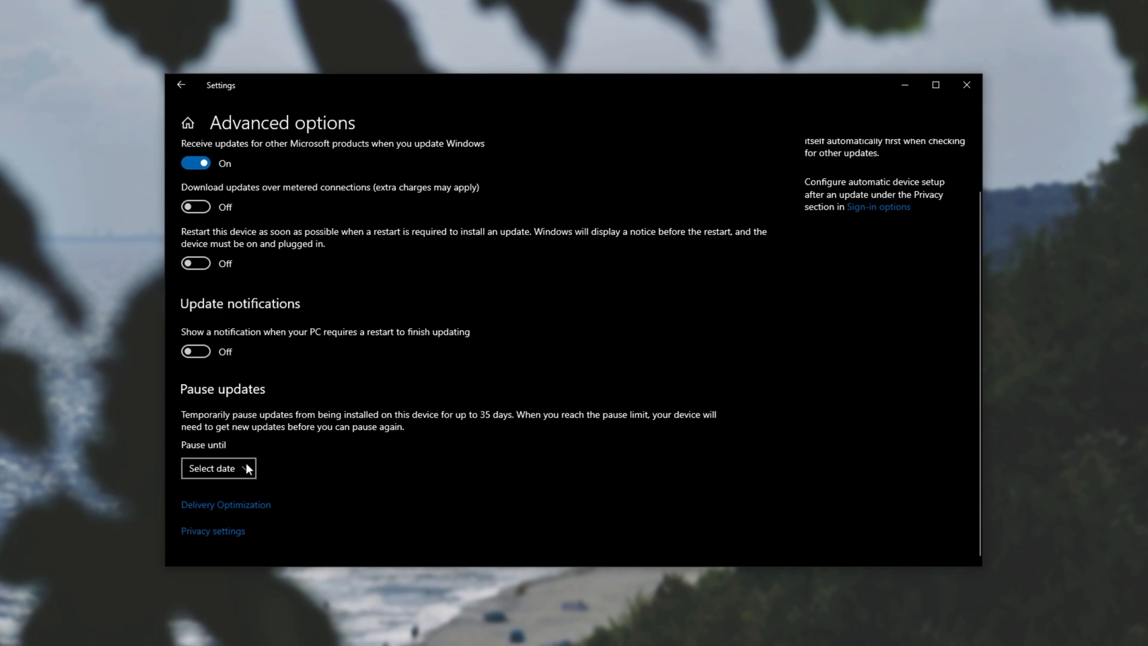
click(217, 468)
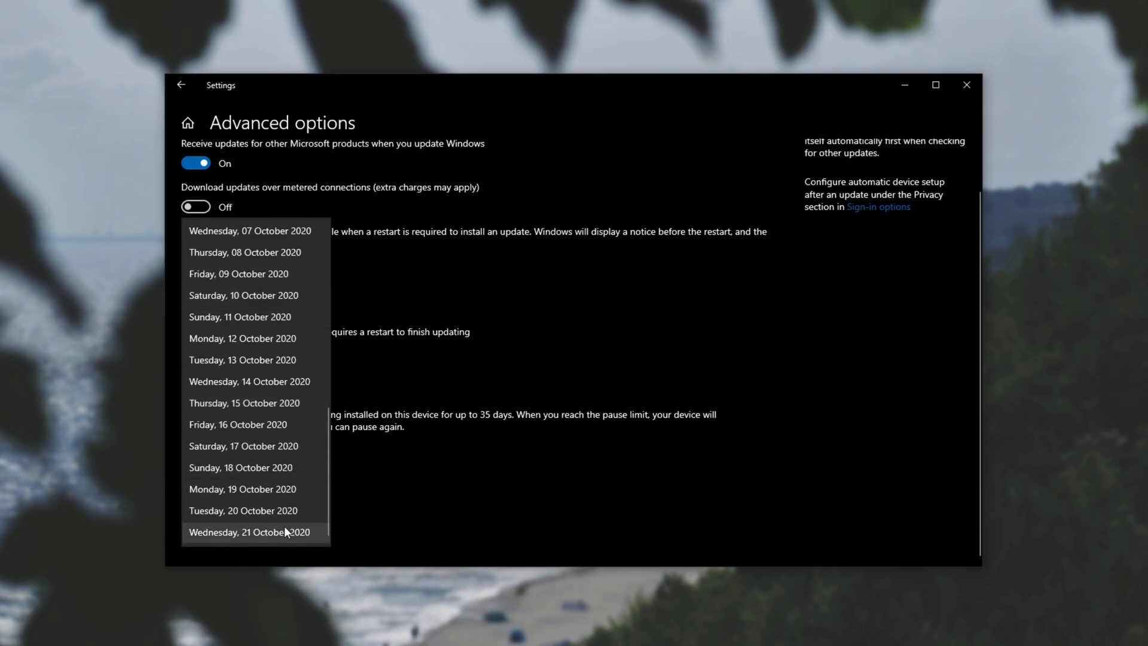
click(249, 530)
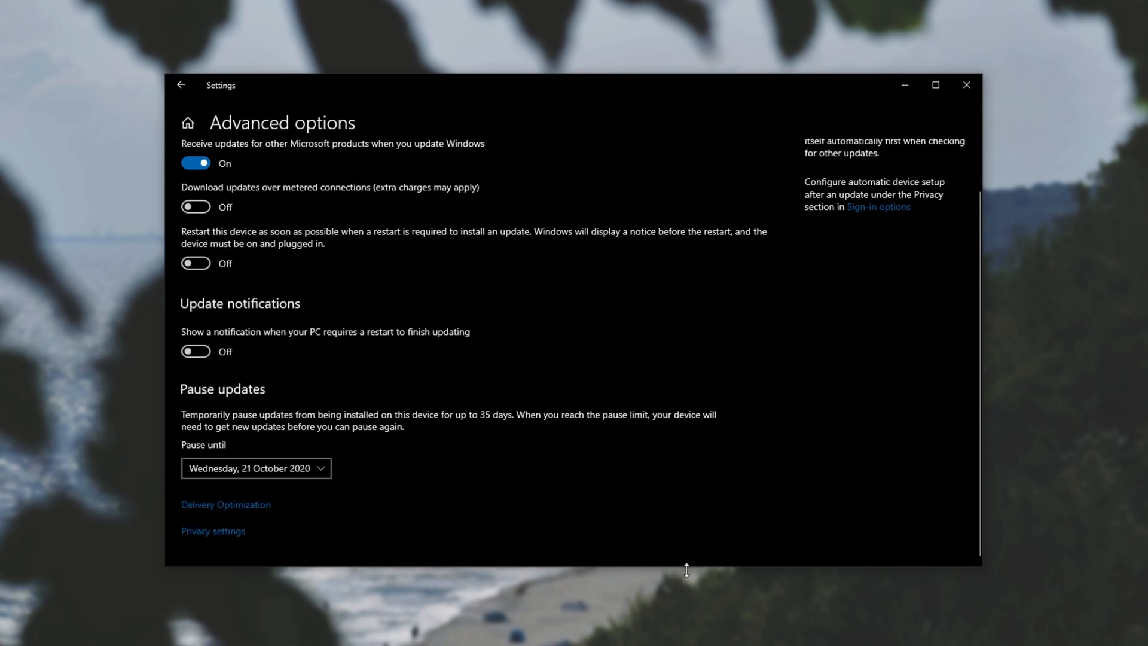
mouse_move(603, 489)
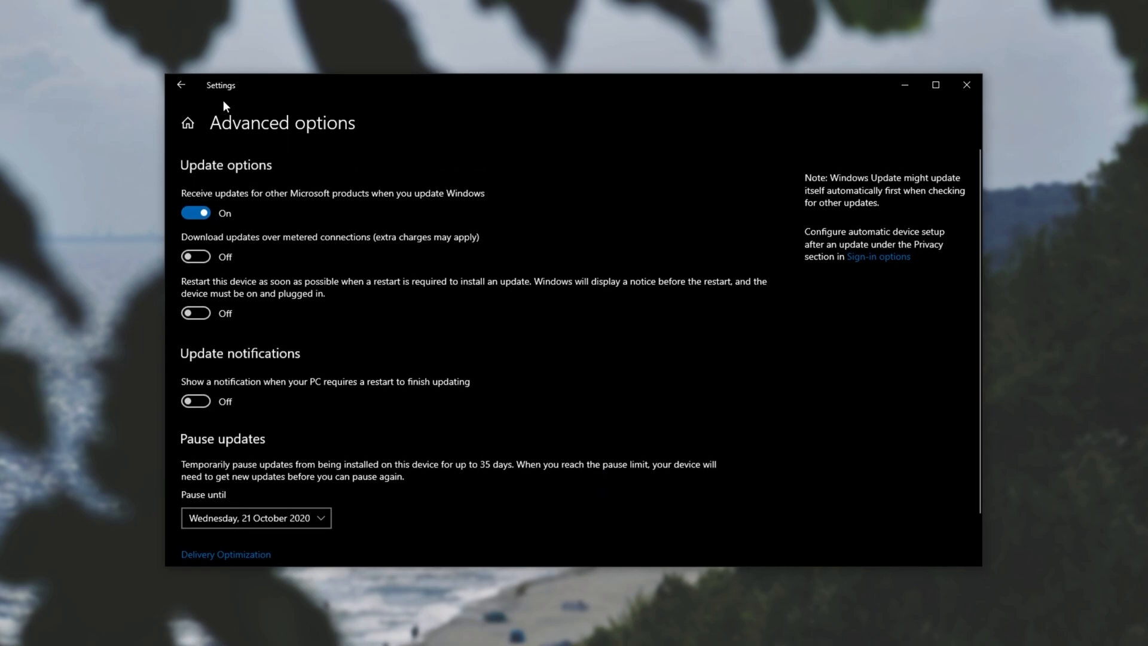
Return to Windows Update, paused until 2020/10/21, and resume so it reports 'You're up to date'.
click(181, 85)
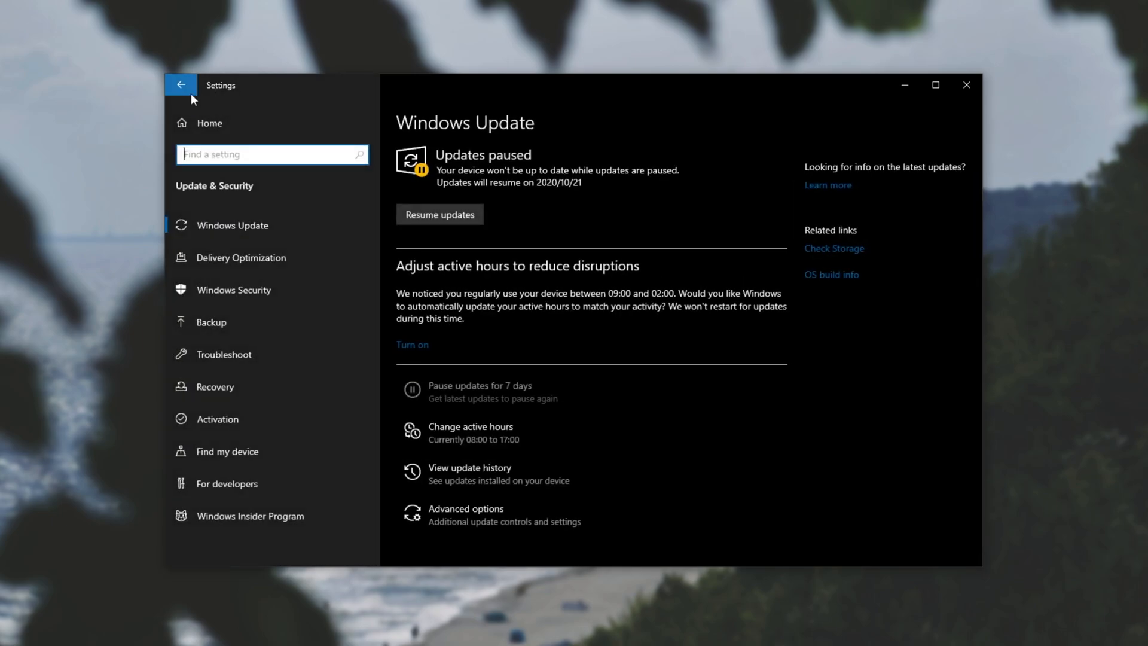
mouse_move(497, 205)
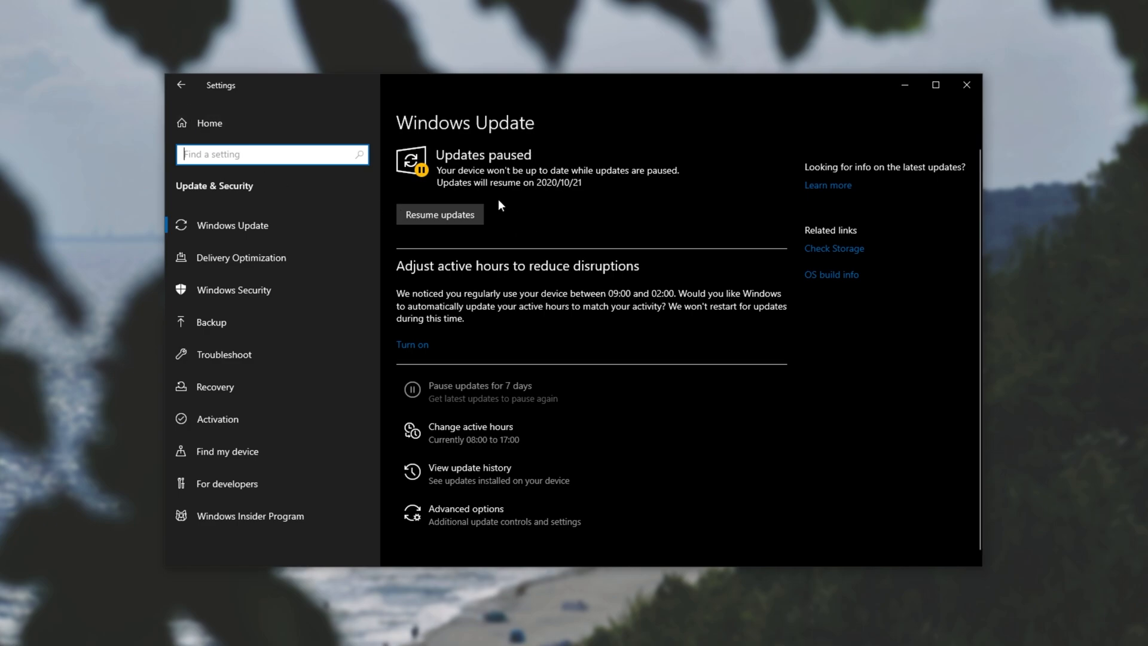
mouse_move(454, 201)
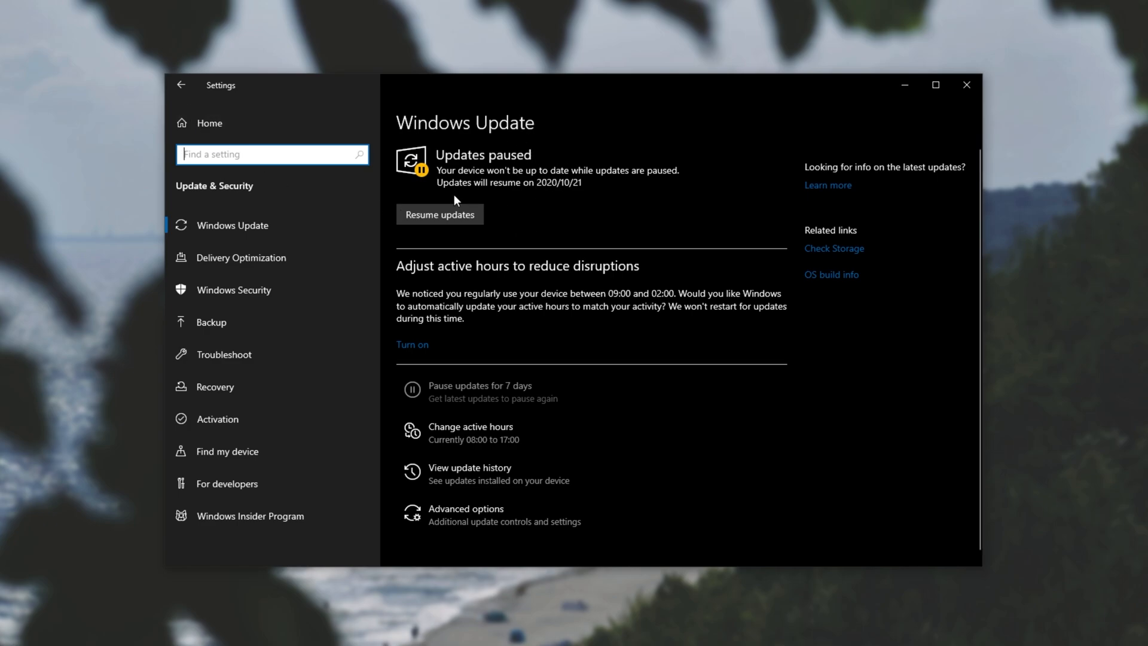
click(438, 214)
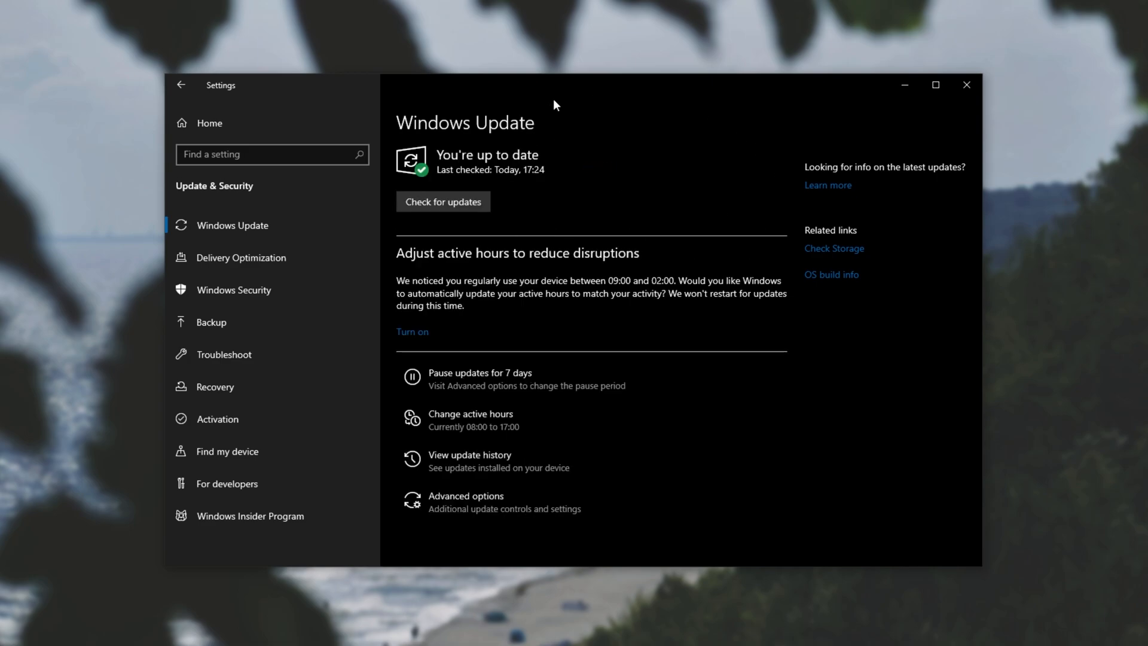
mouse_move(726, 184)
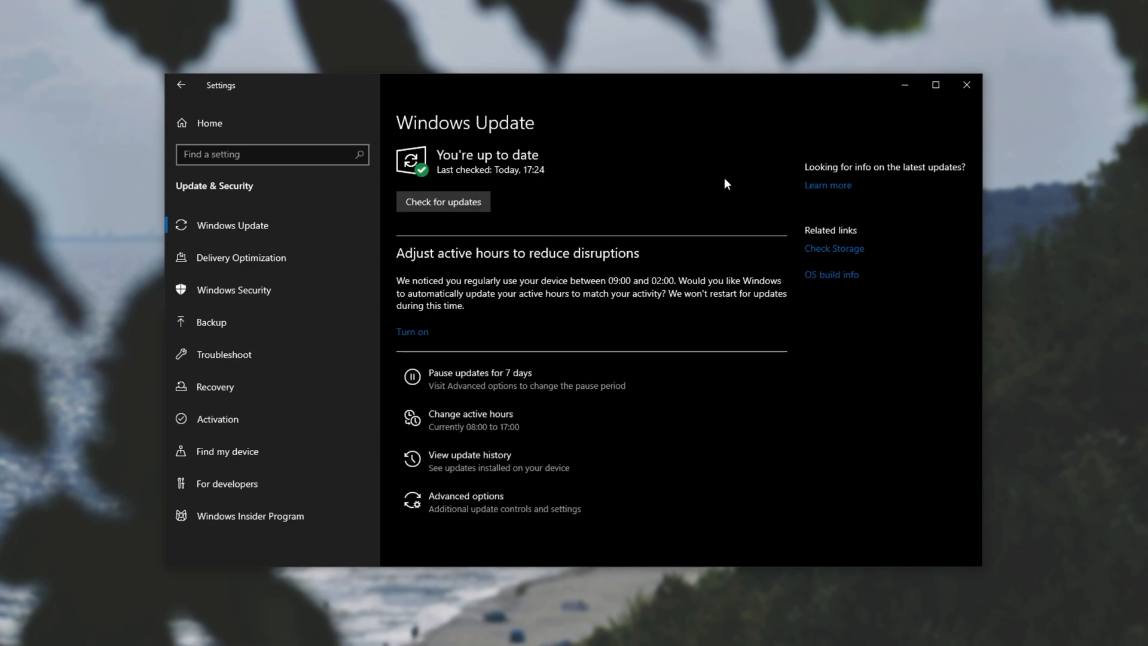
mouse_move(475, 269)
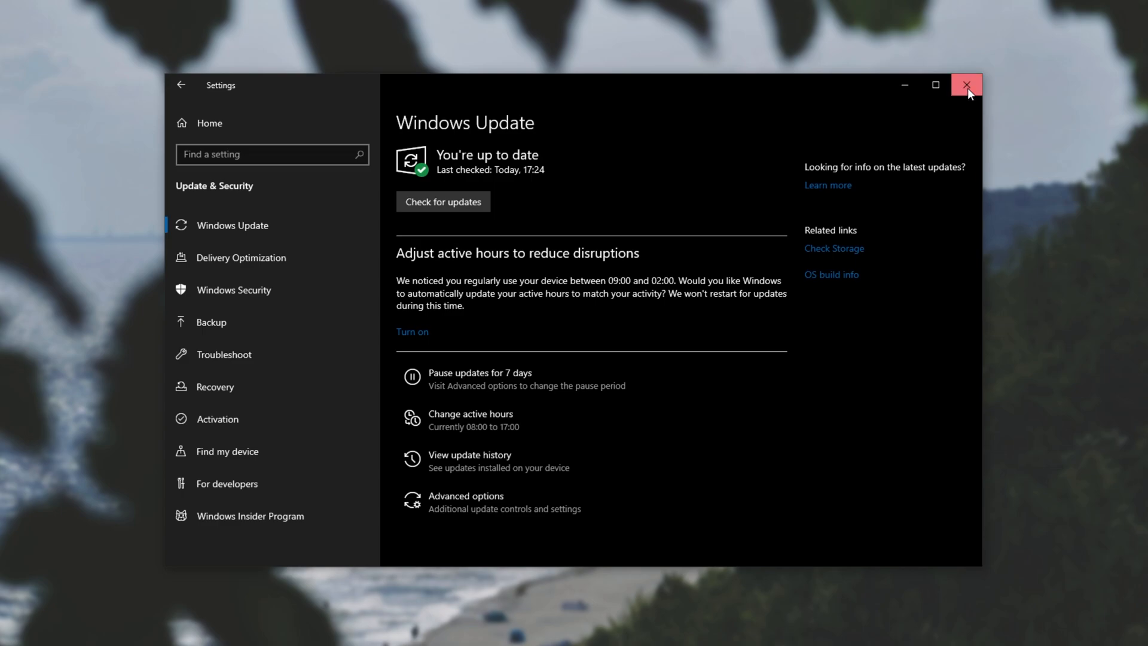
Close the Settings window, leaving the Windows 10 desktop showing.
click(966, 84)
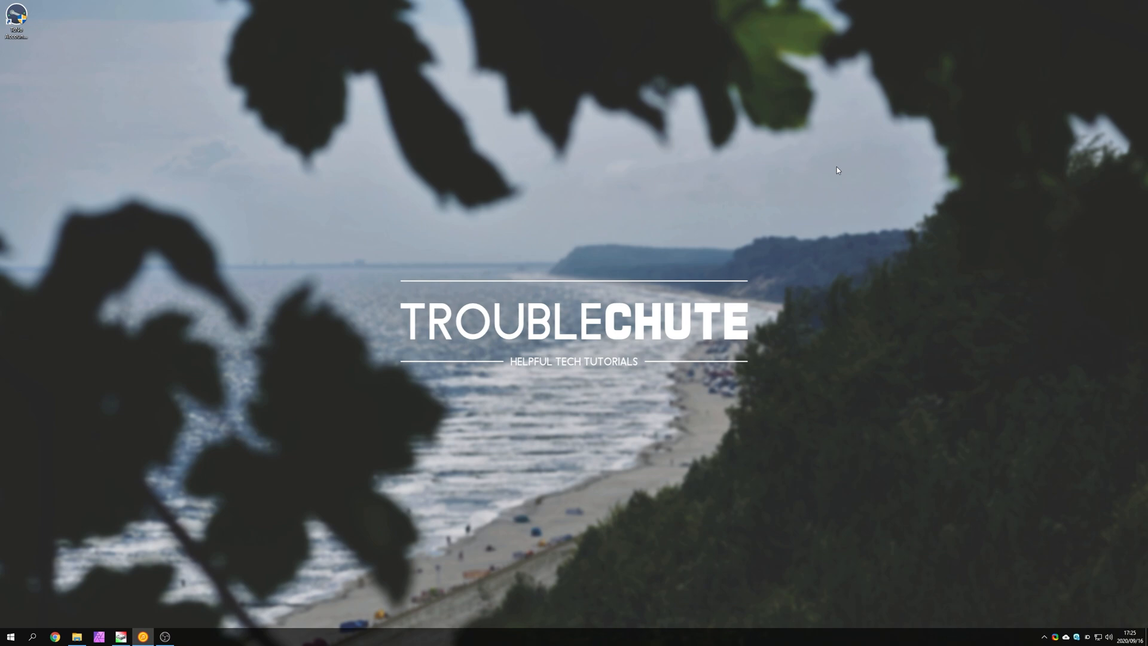